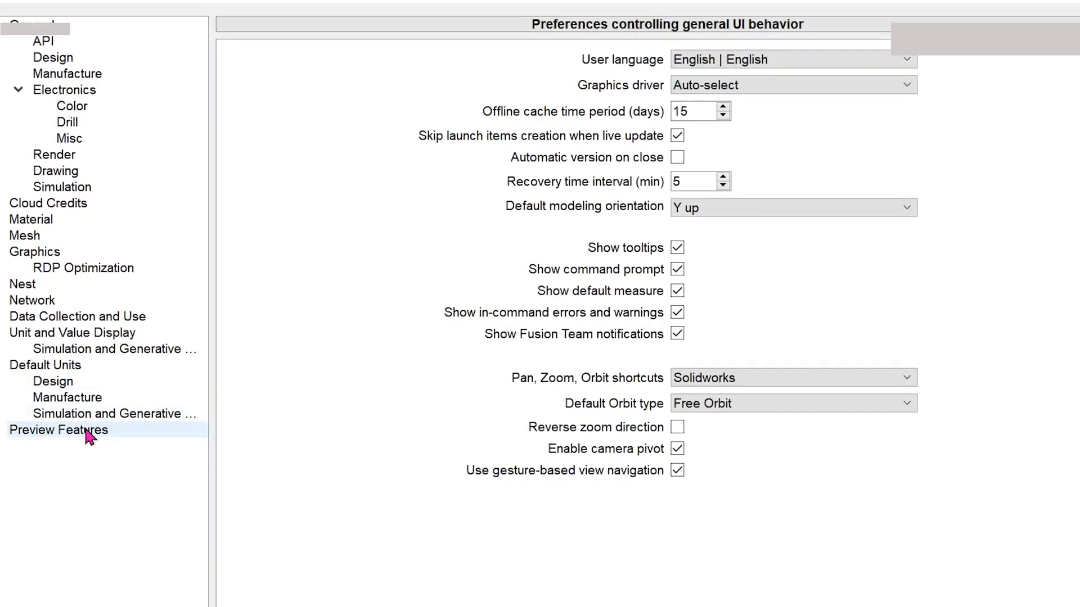
Review the Preview Features page of the Preferences dialog.
{"action": "left_click", "coordinate": [58, 430]}
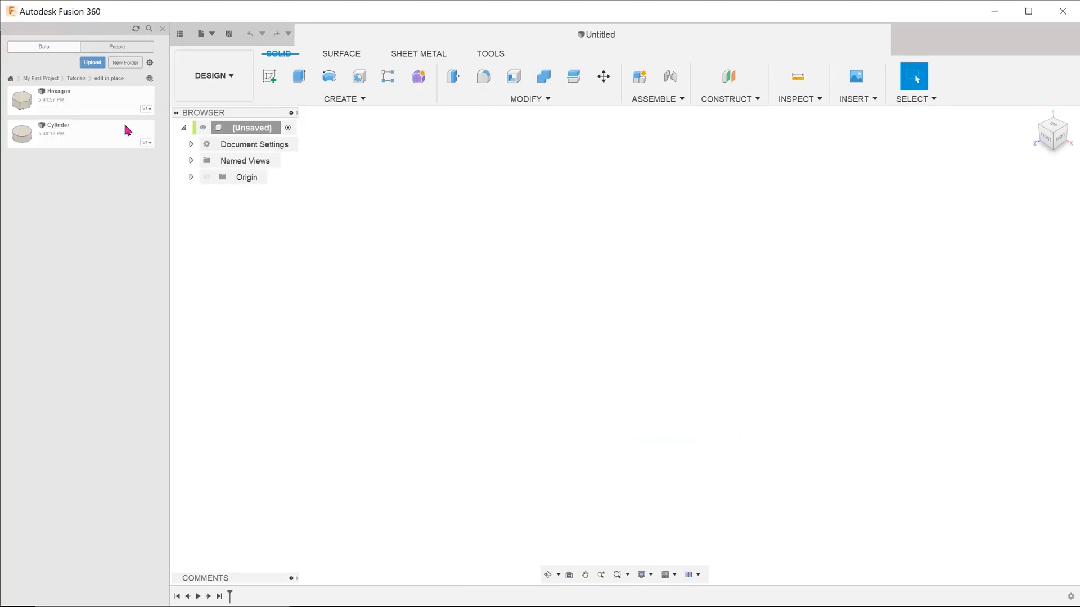
{"action": "mouse_move", "coordinate": [90, 105]}
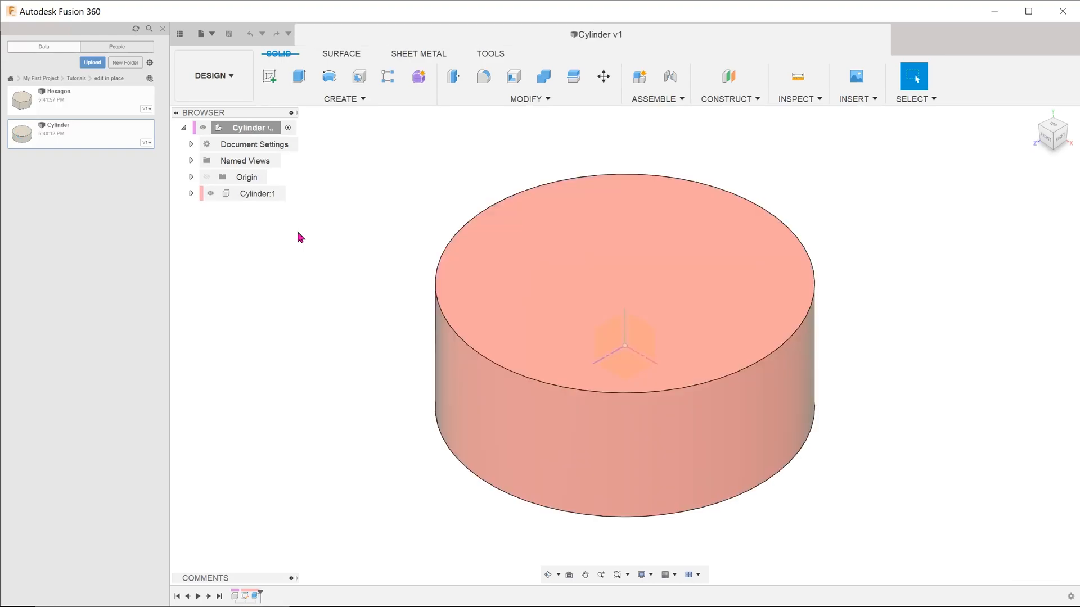
{"action": "mouse_move", "coordinate": [324, 238]}
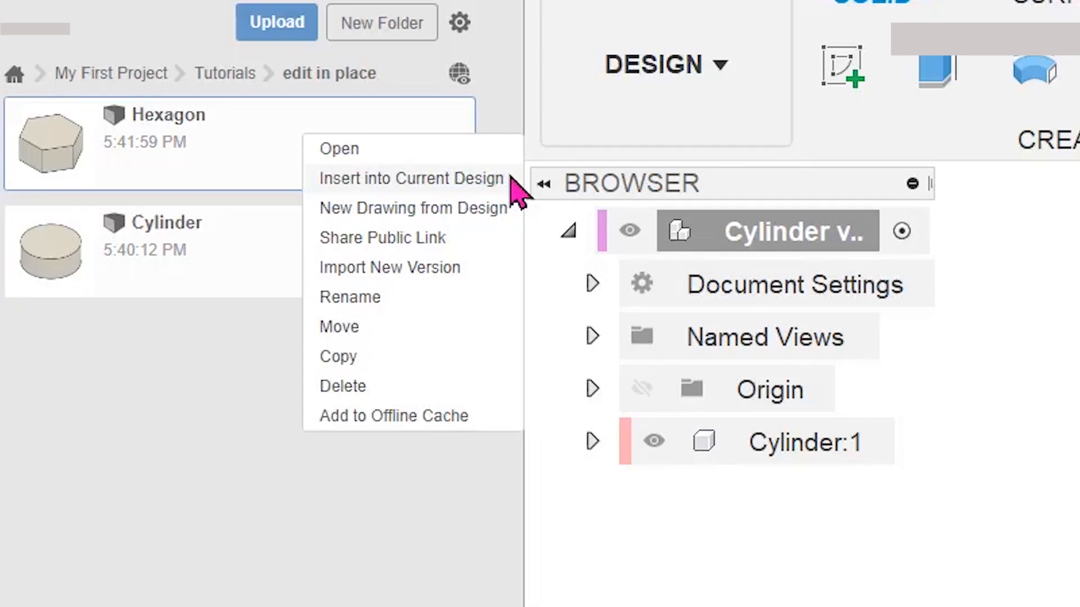
Insert the Hexagon design into the Cylinder design at its default placement.
{"action": "left_click", "coordinate": [411, 179]}
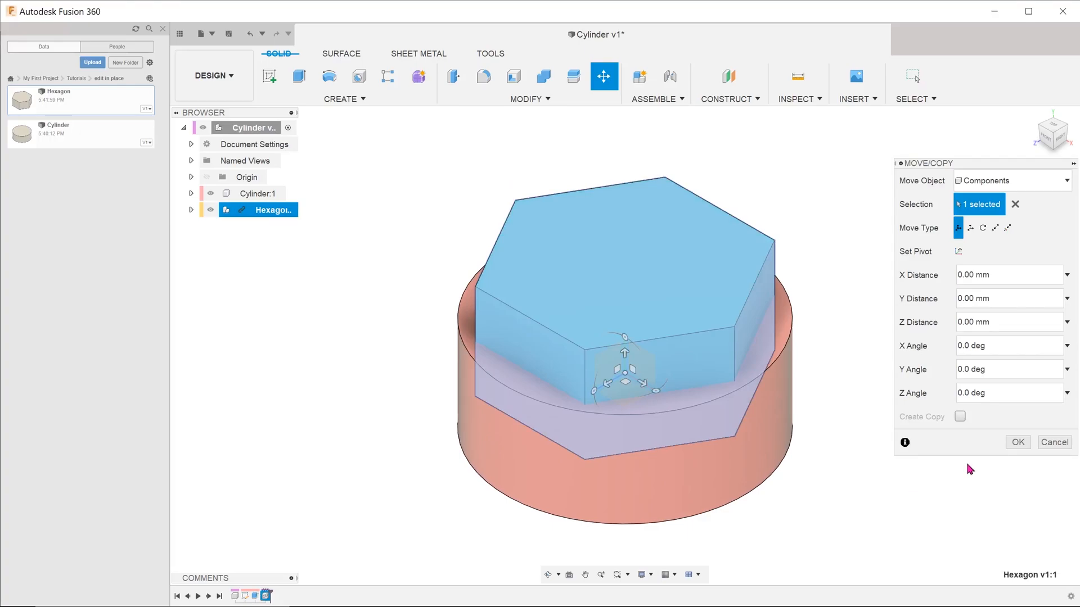
{"action": "left_click", "coordinate": [1017, 442]}
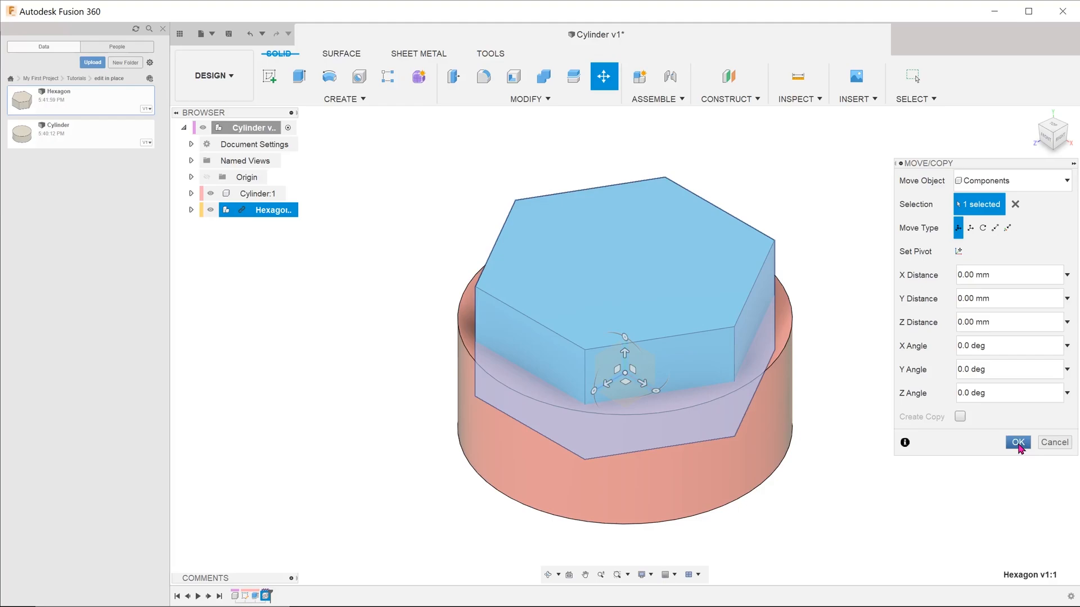
{"action": "left_click", "coordinate": [1018, 441]}
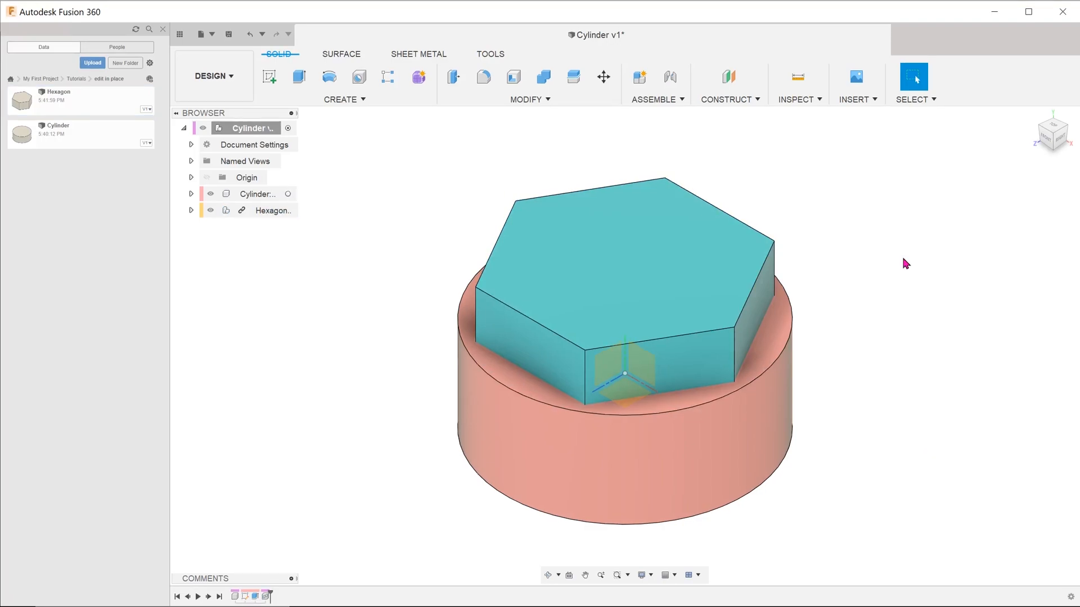
{"action": "mouse_move", "coordinate": [956, 187]}
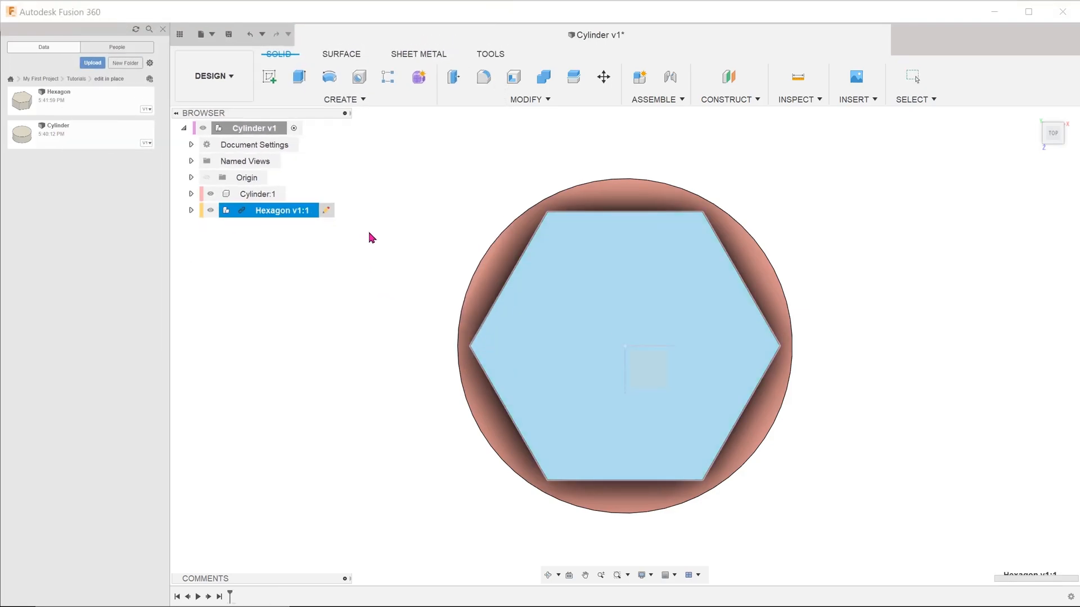
Activate Edit In Place on the linked Hexagon component.
{"action": "double_click", "coordinate": [282, 210]}
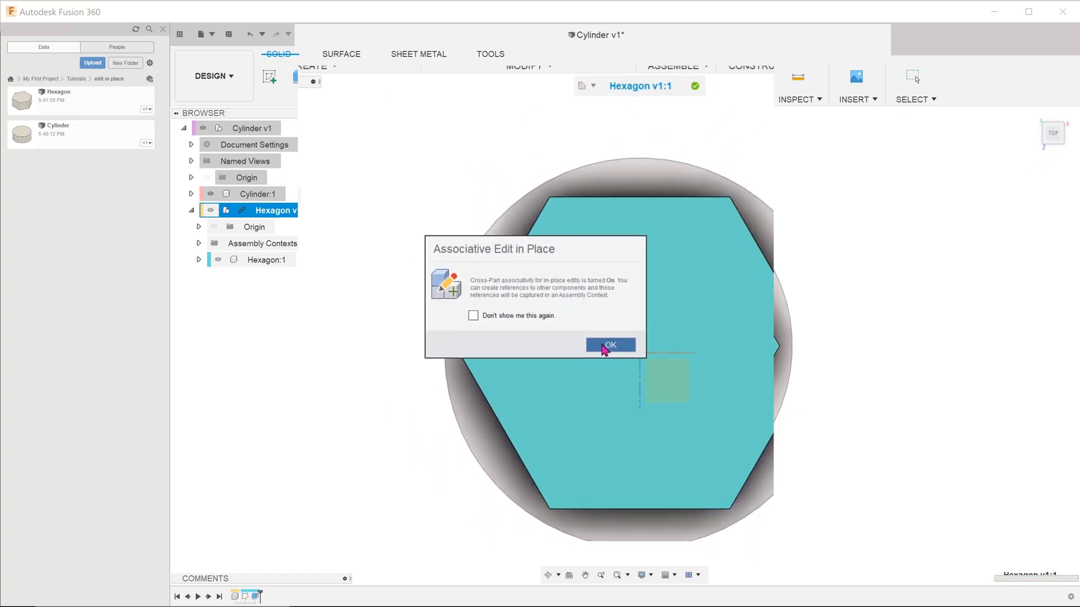
Dismiss the associative edit notice and edit the hexagon's Sketch1.
{"action": "left_click", "coordinate": [609, 346]}
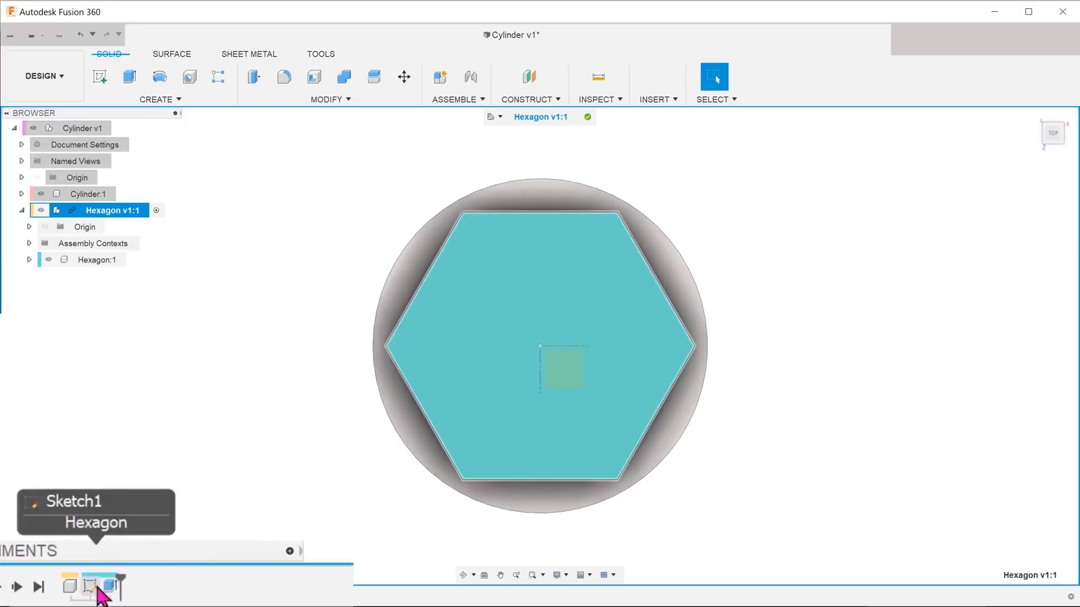
{"action": "right_click", "coordinate": [88, 586]}
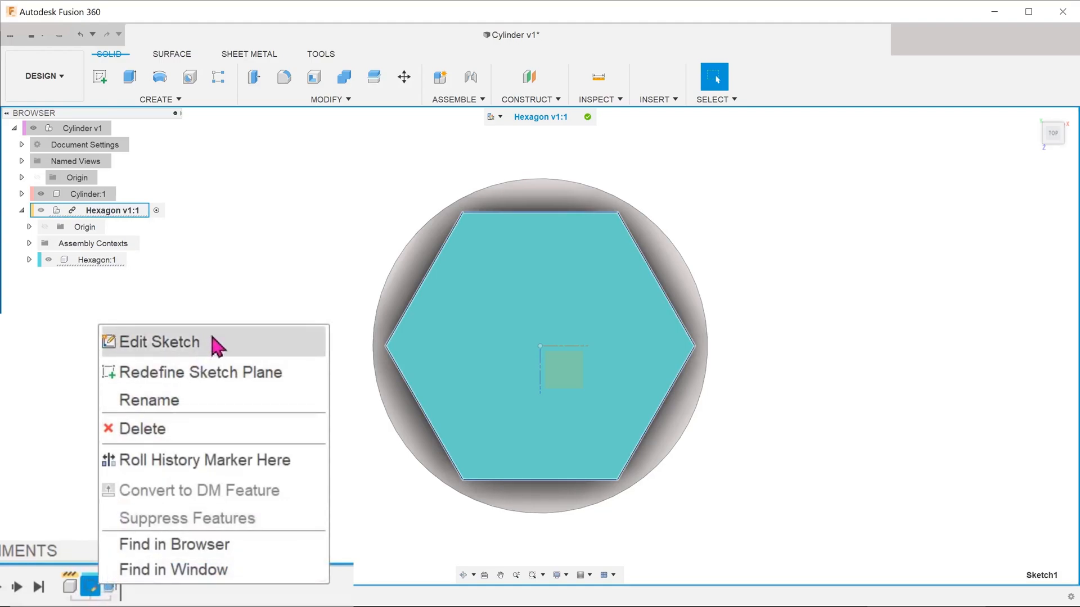
{"action": "left_click", "coordinate": [159, 342]}
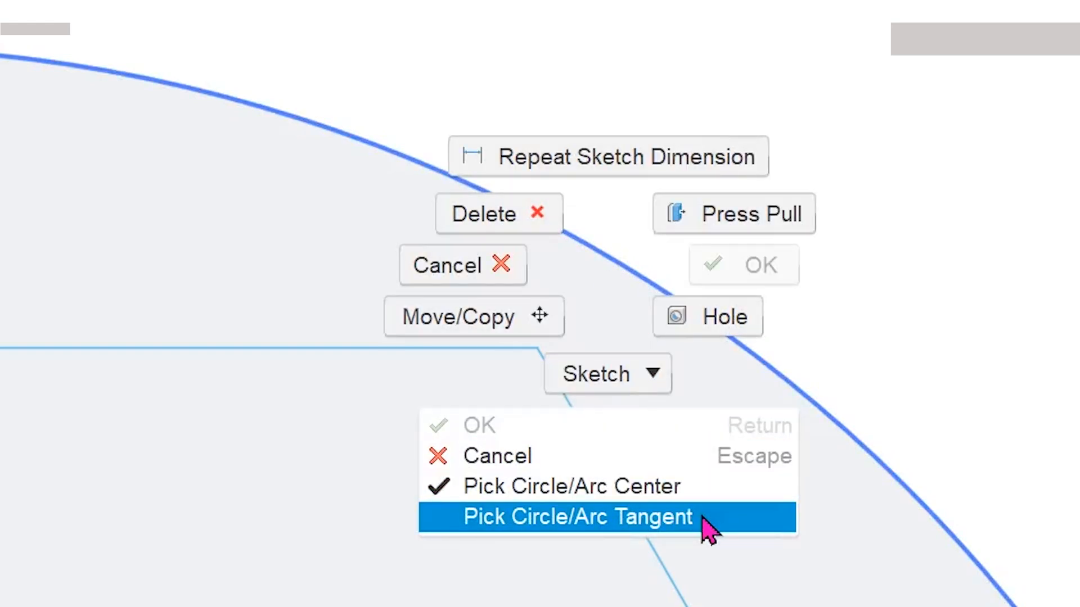
Add a tangent dimension from the cylinder's circle to a hexagon corner, shrinking the hexagon.
{"action": "left_click", "coordinate": [577, 517]}
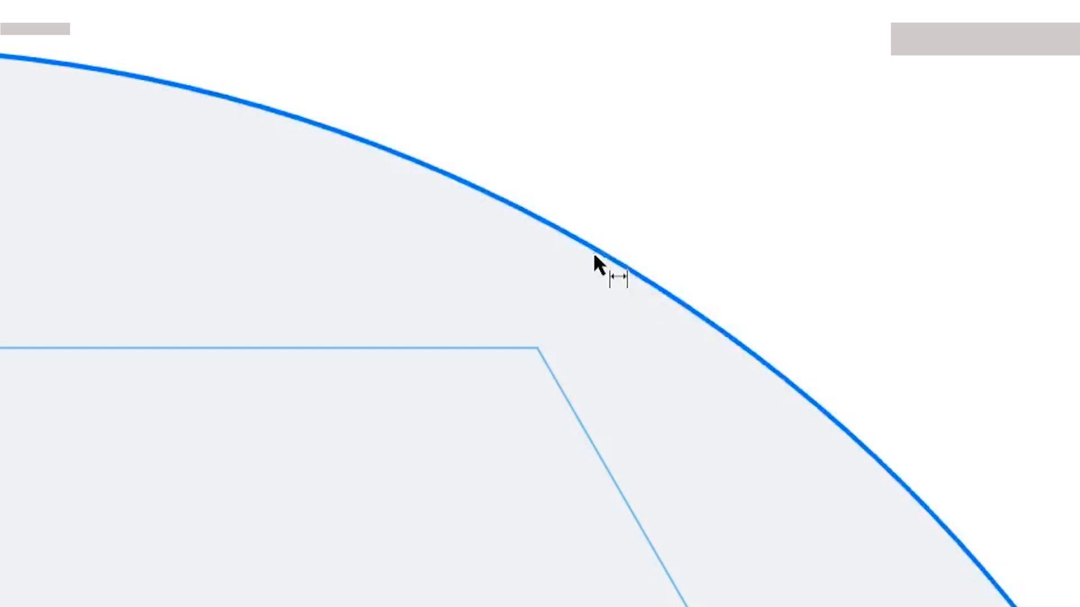
{"action": "mouse_move", "coordinate": [537, 358]}
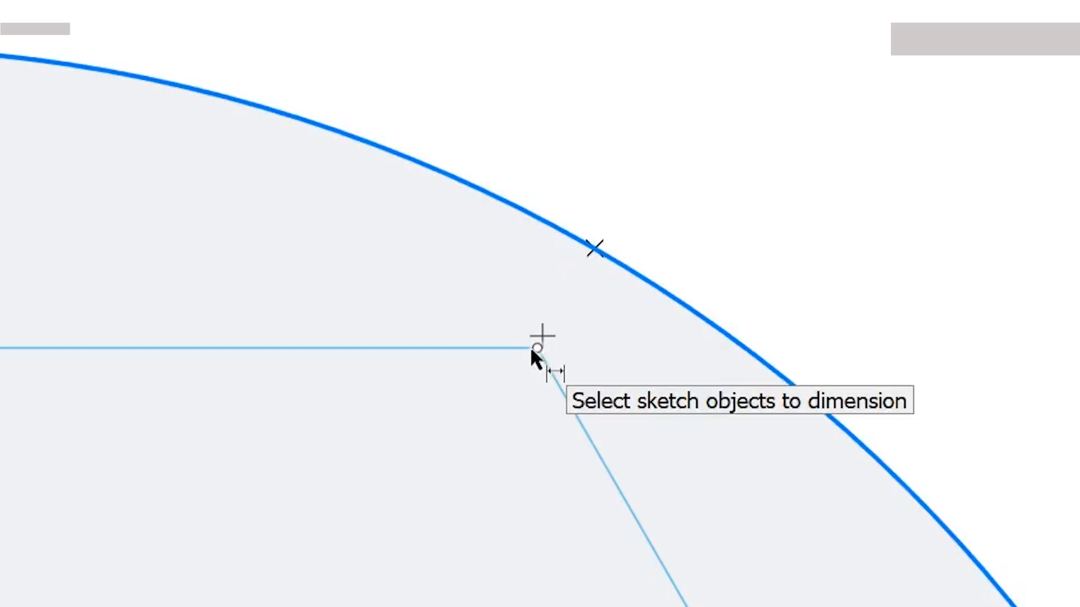
{"action": "left_click", "coordinate": [539, 350]}
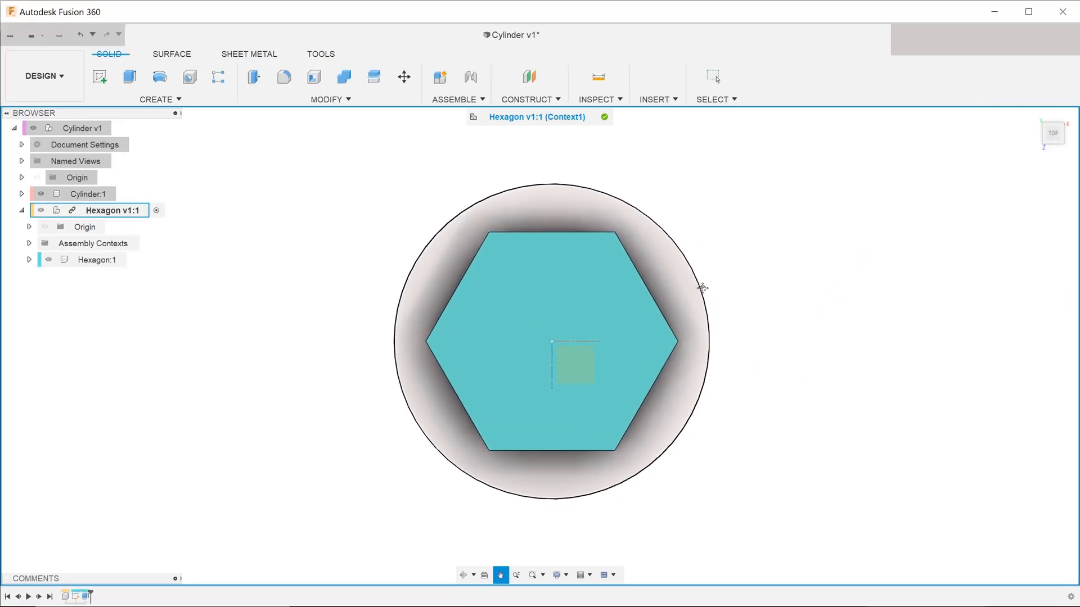
Finish the sketch and end the hexagon's in-place edit.
{"action": "left_click", "coordinate": [284, 77]}
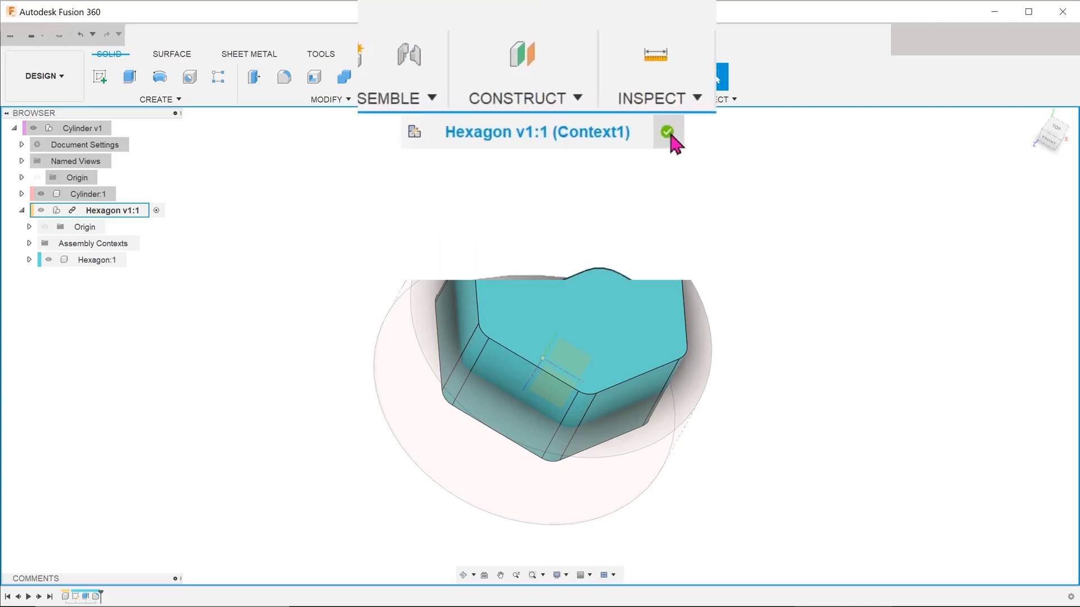
{"action": "mouse_move", "coordinate": [678, 135]}
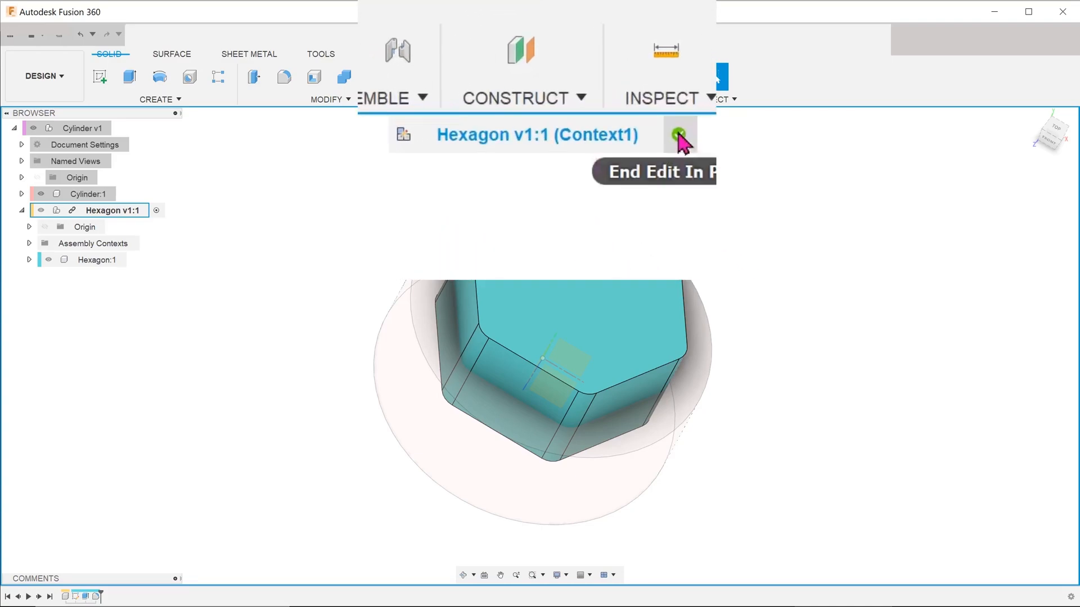
{"action": "left_click", "coordinate": [679, 134]}
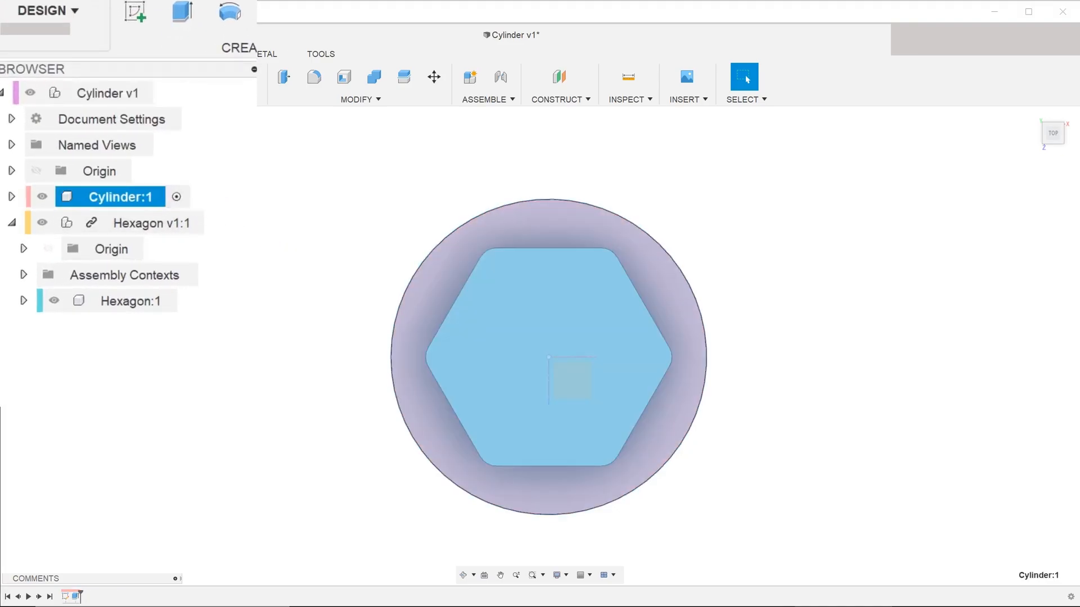
Combine with the Cylinder as target and Hexagon as tool body, operation Cut.
{"action": "left_click", "coordinate": [356, 99]}
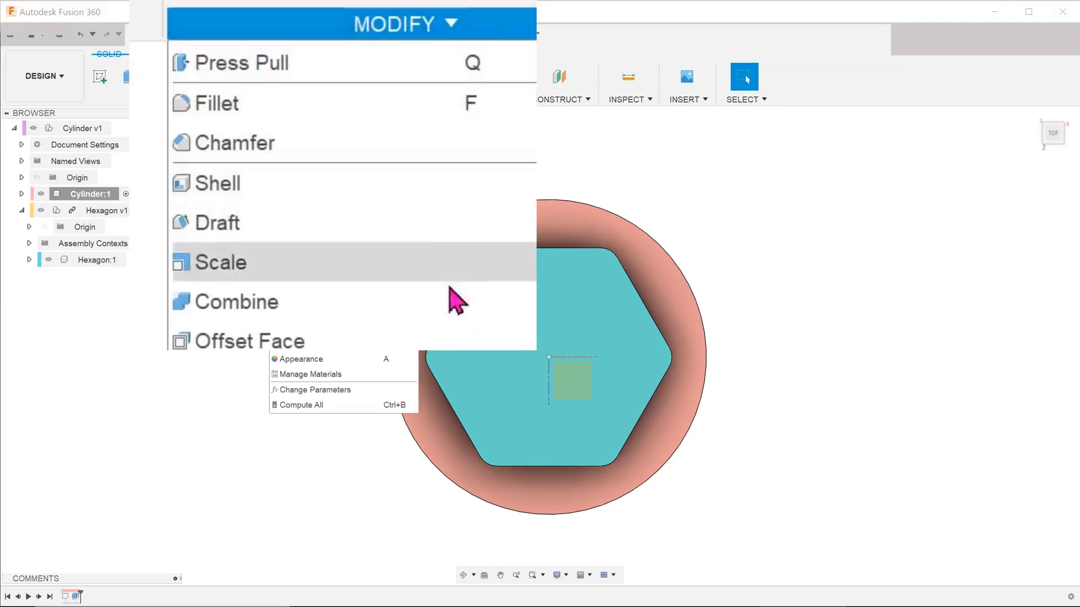
{"action": "left_click", "coordinate": [240, 301]}
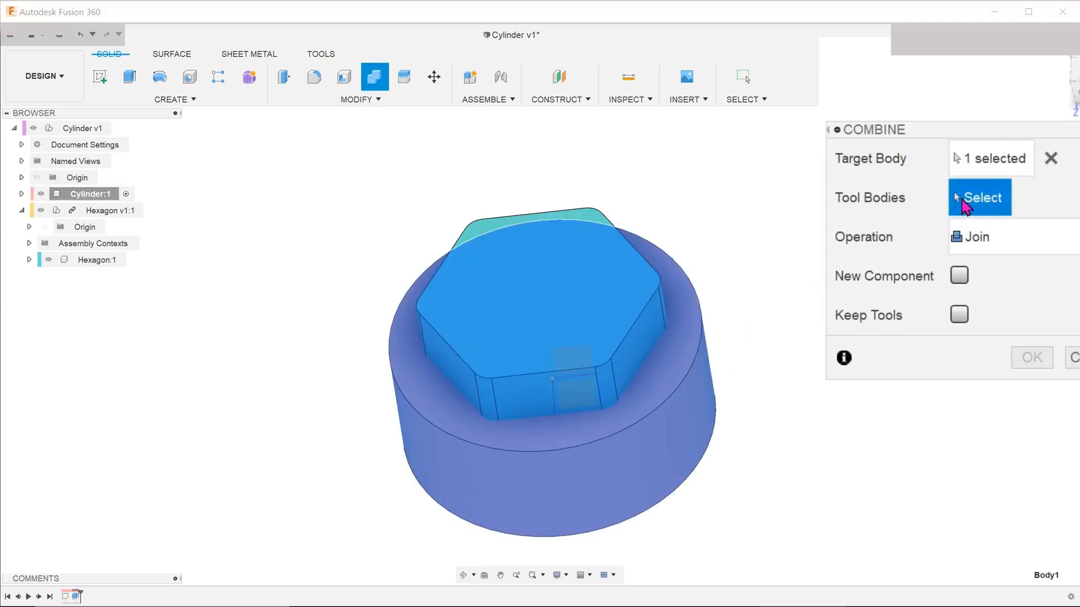
{"action": "left_click", "coordinate": [551, 310]}
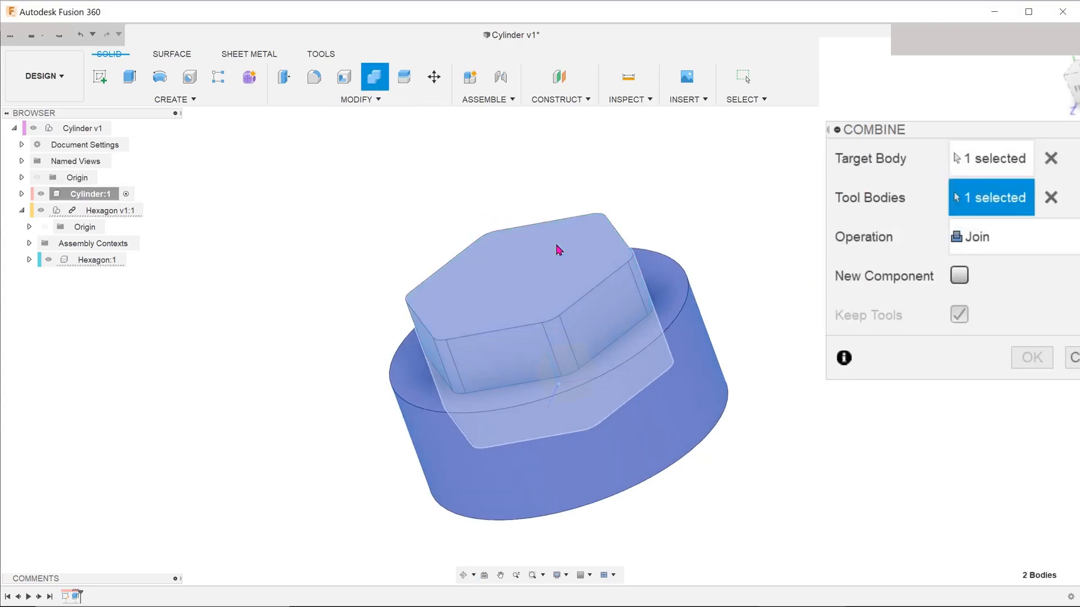
{"action": "left_click", "coordinate": [1006, 236]}
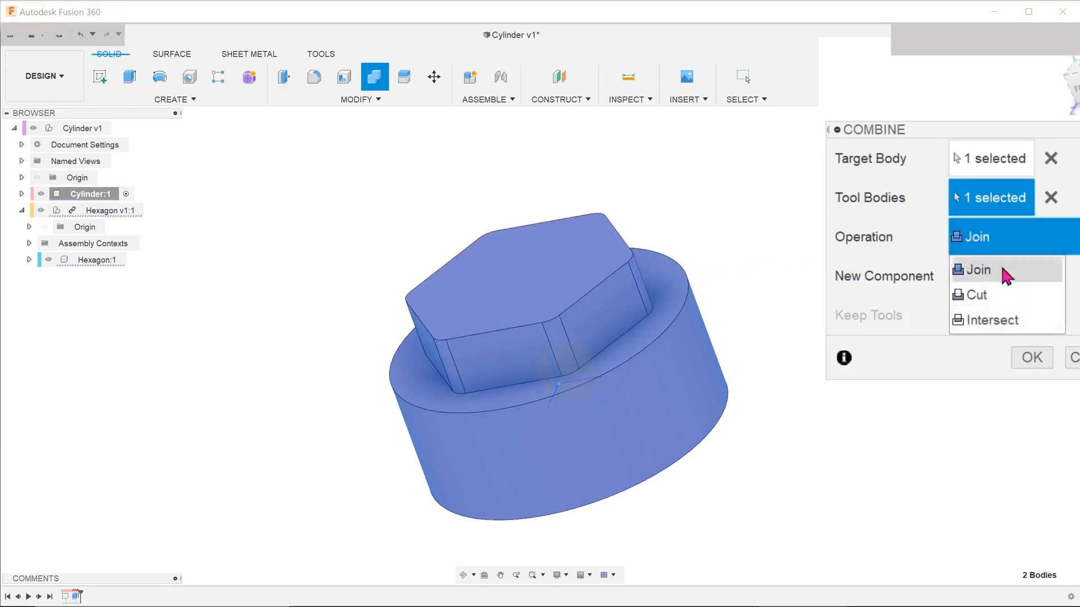
{"action": "left_click", "coordinate": [976, 295]}
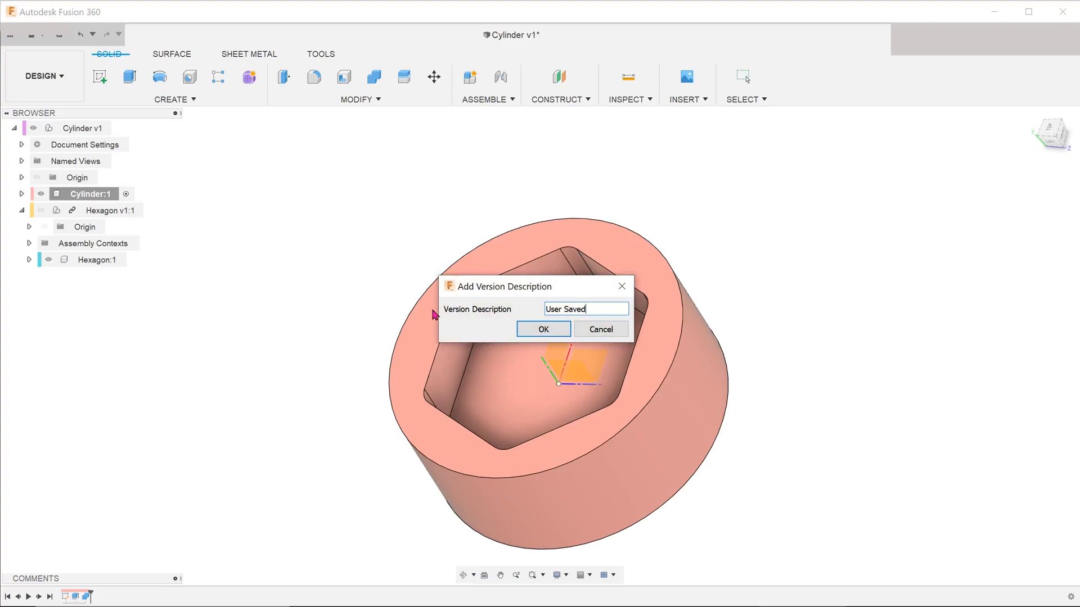
Save the Cylinder design as version 2.
{"action": "left_click", "coordinate": [542, 330]}
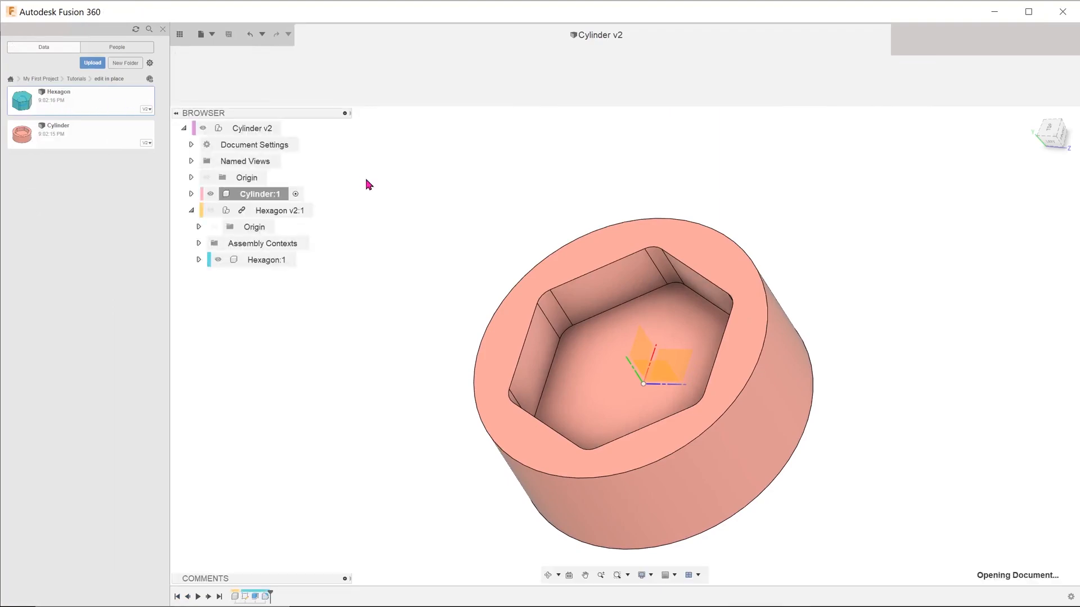
Open the Hexagon design in its own tab.
{"action": "left_click", "coordinate": [245, 596]}
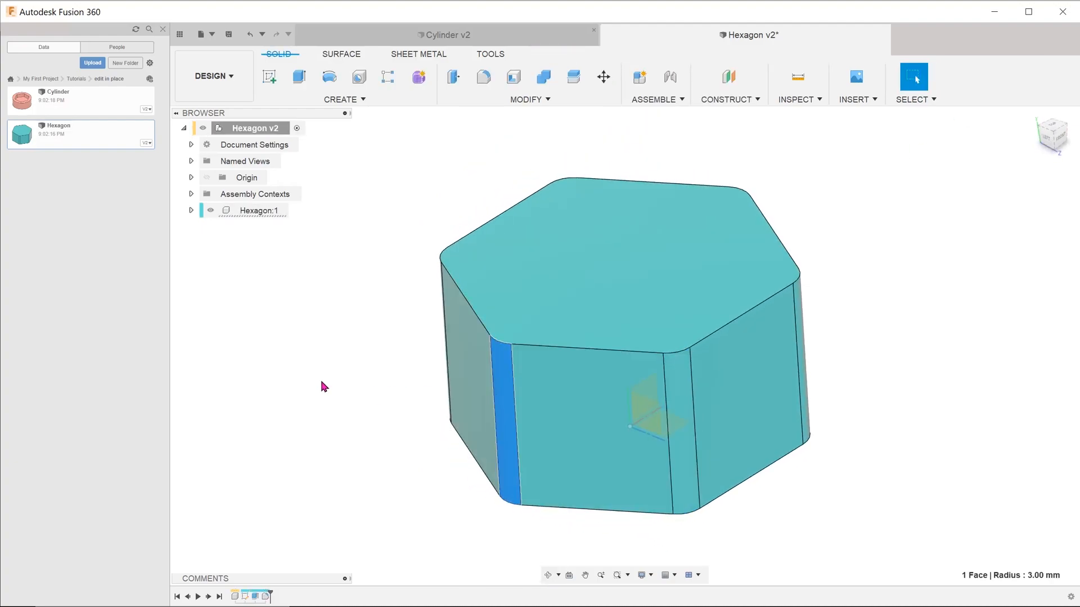
Fillet the hexagon's top and bottom edges at 2 mm and save as Hexagon v3.
{"action": "left_click", "coordinate": [585, 240]}
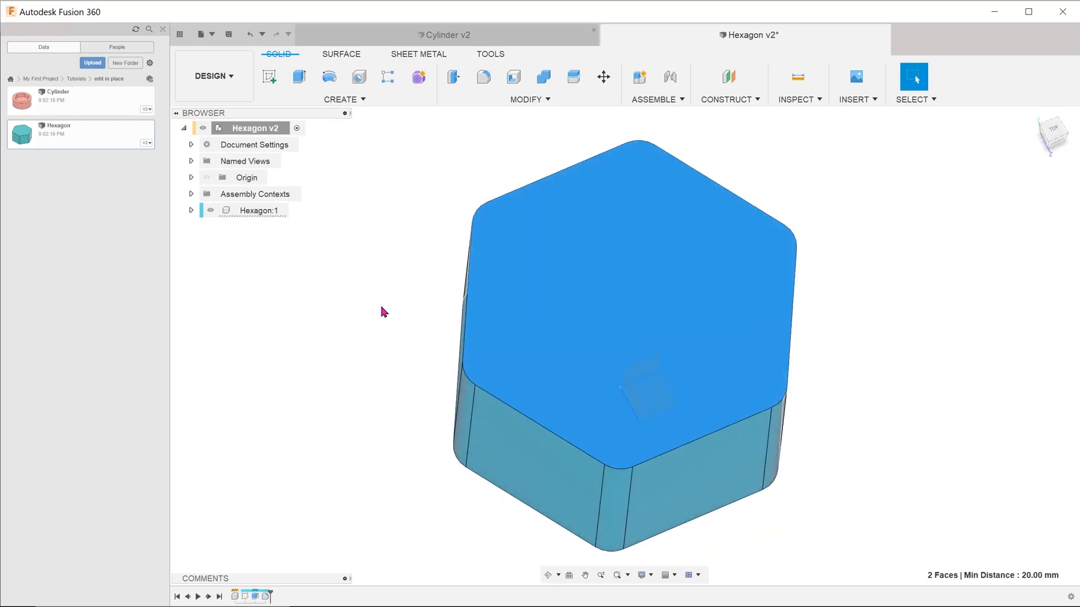
{"action": "left_click", "coordinate": [484, 77]}
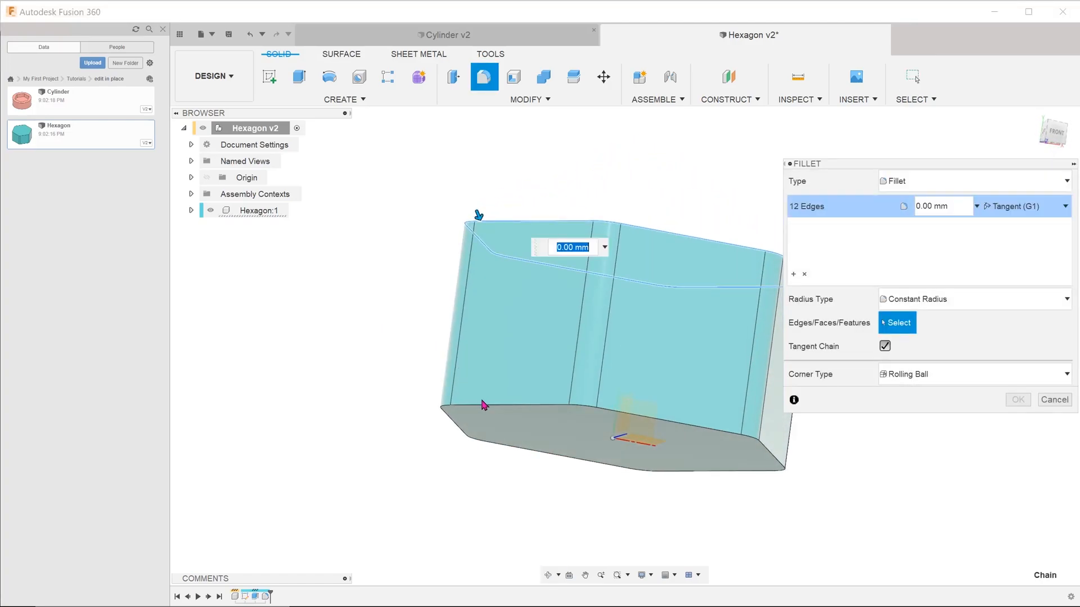
{"action": "type", "text": "2 mm"}
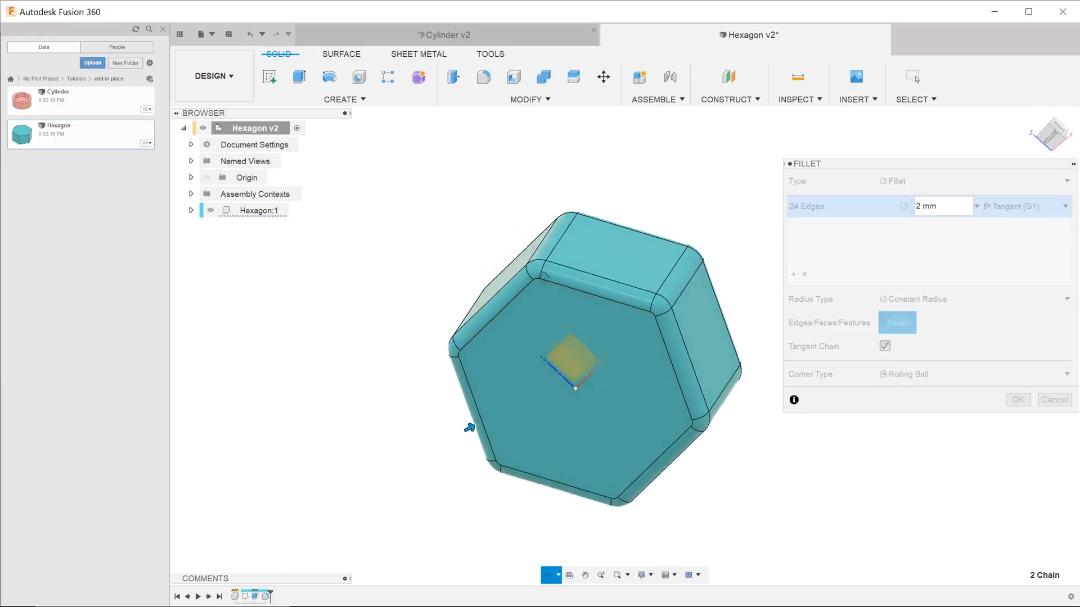
{"action": "left_click", "coordinate": [1016, 399]}
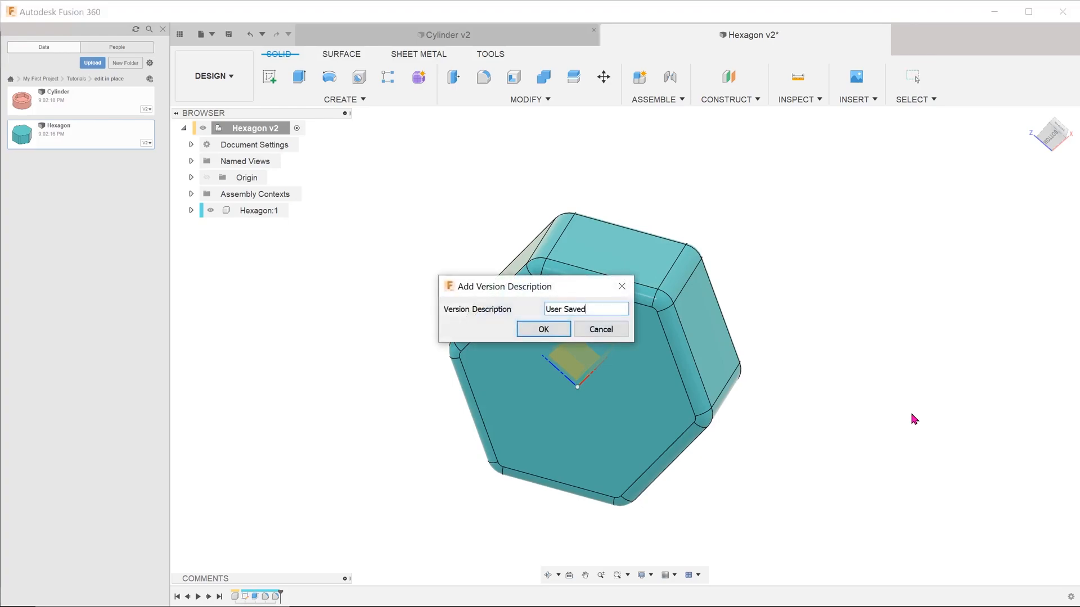
{"action": "left_click", "coordinate": [542, 330]}
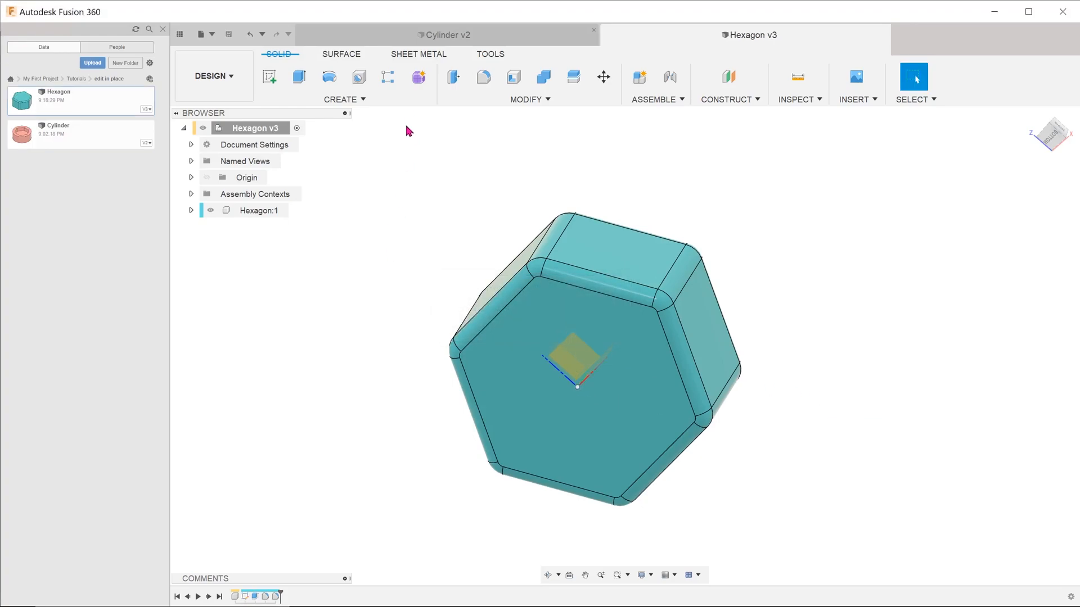
Return to the Cylinder v2 design showing the recess updated to Hexagon v3's rounded edges.
{"action": "left_click", "coordinate": [447, 35]}
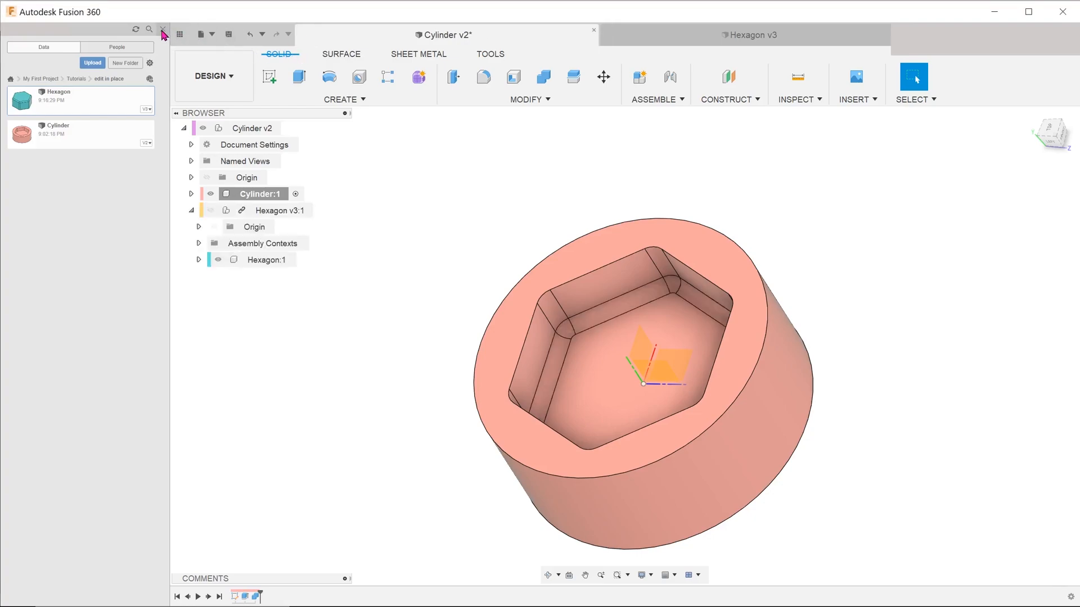
{"action": "left_click", "coordinate": [163, 35]}
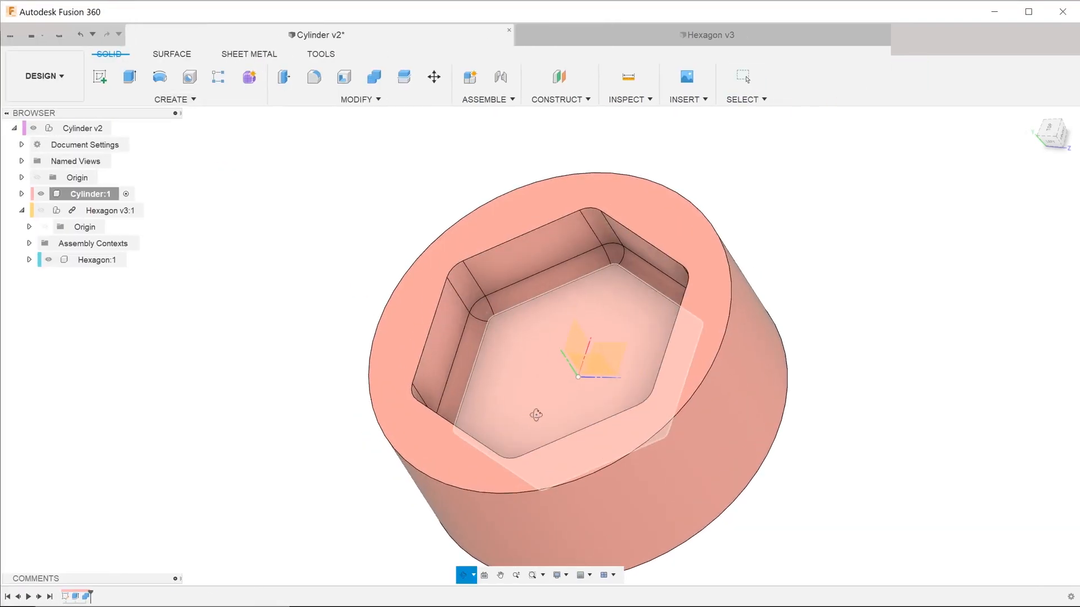